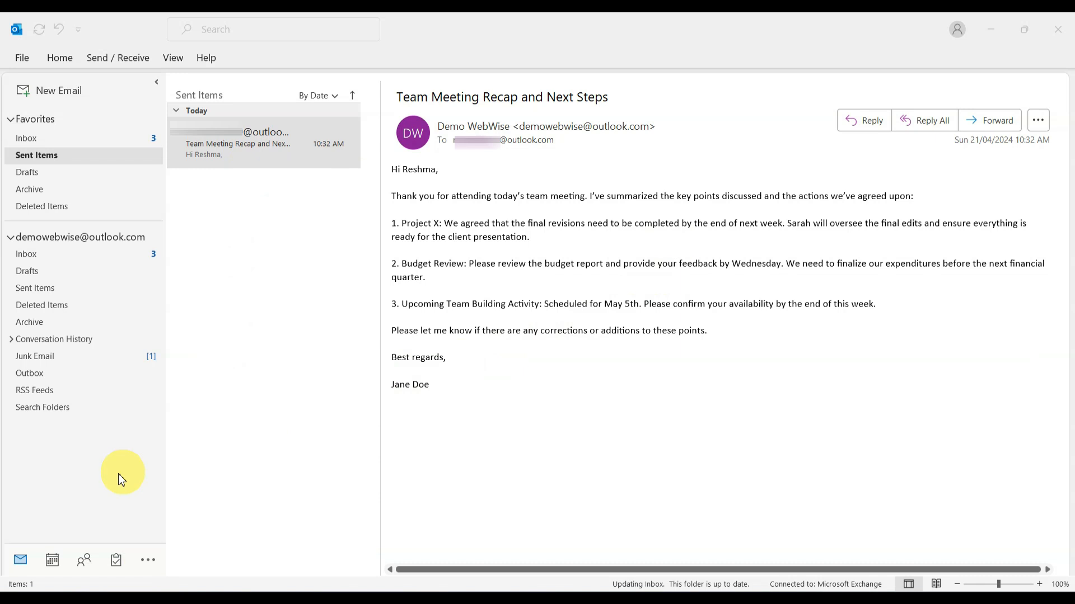
mouse_move(237, 149)
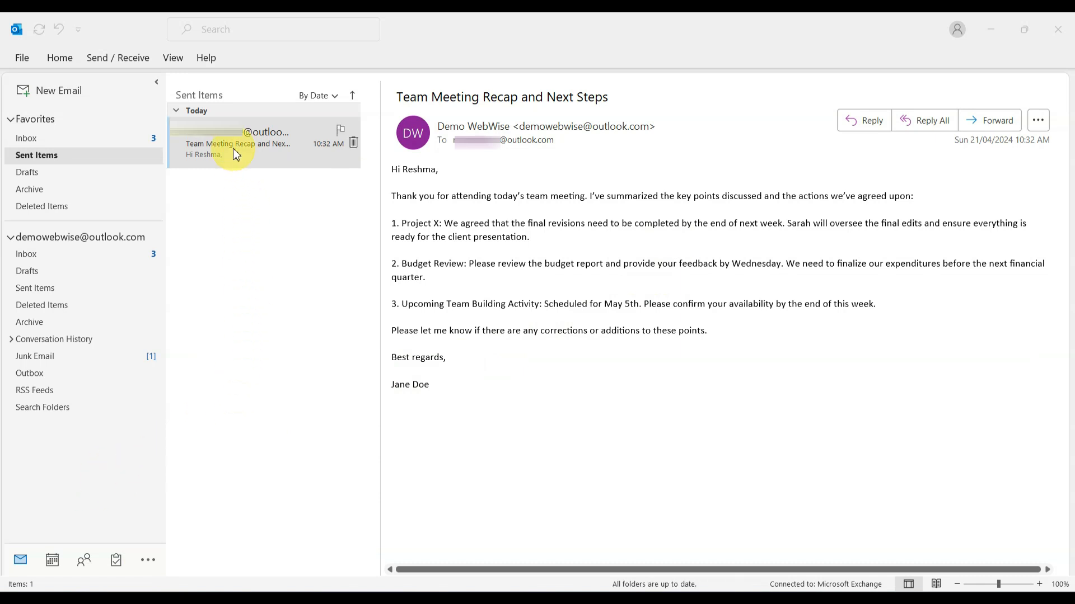
mouse_move(223, 169)
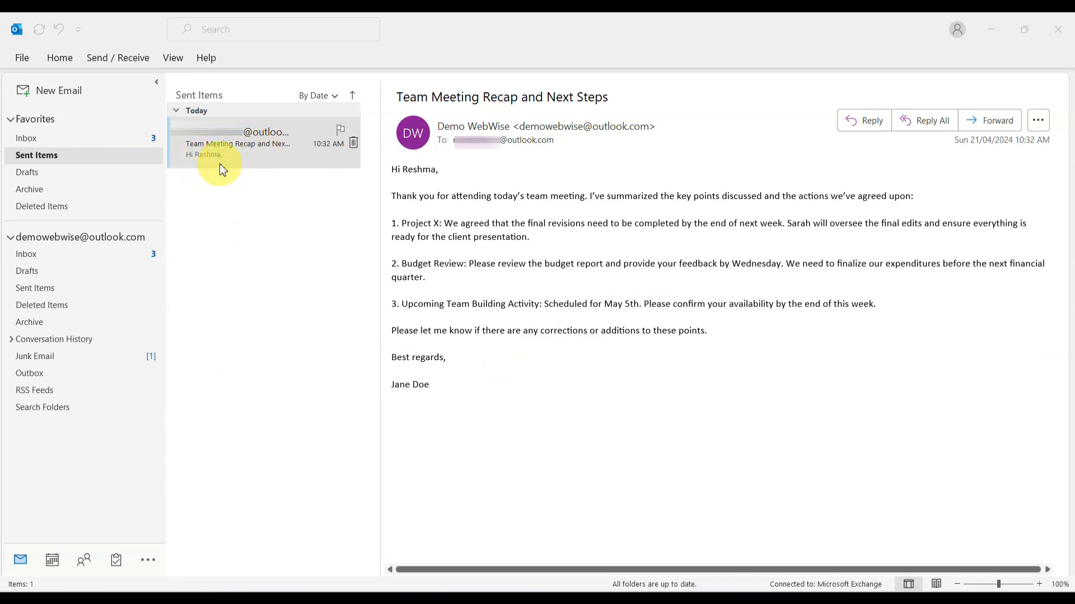
mouse_move(272, 172)
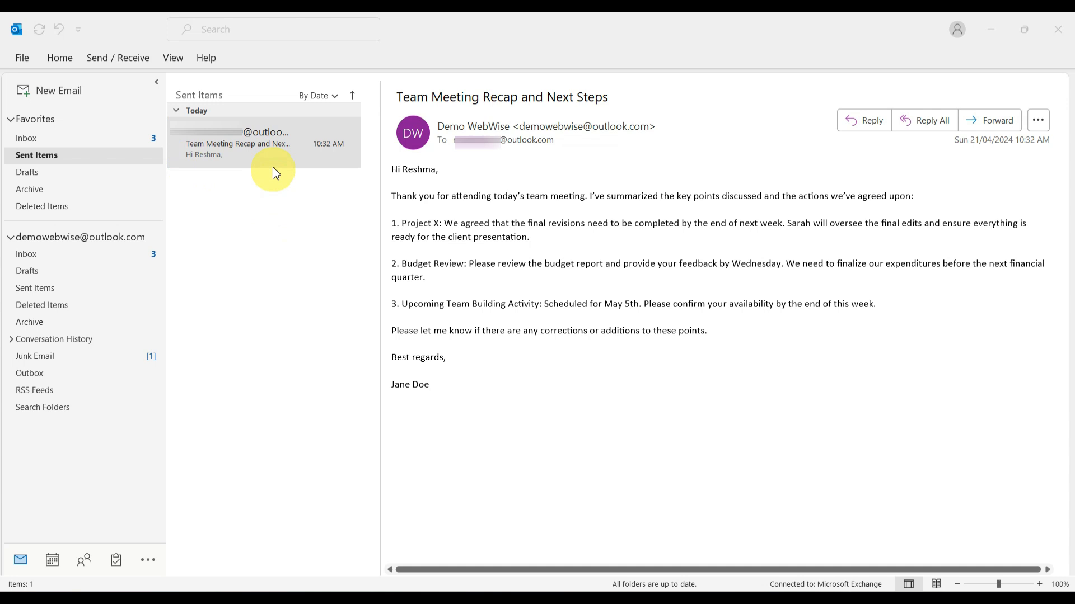
Open the sent 'Team Meeting Recap and Next Steps' email and expand its ribbon to the full command layout
double_click(238, 144)
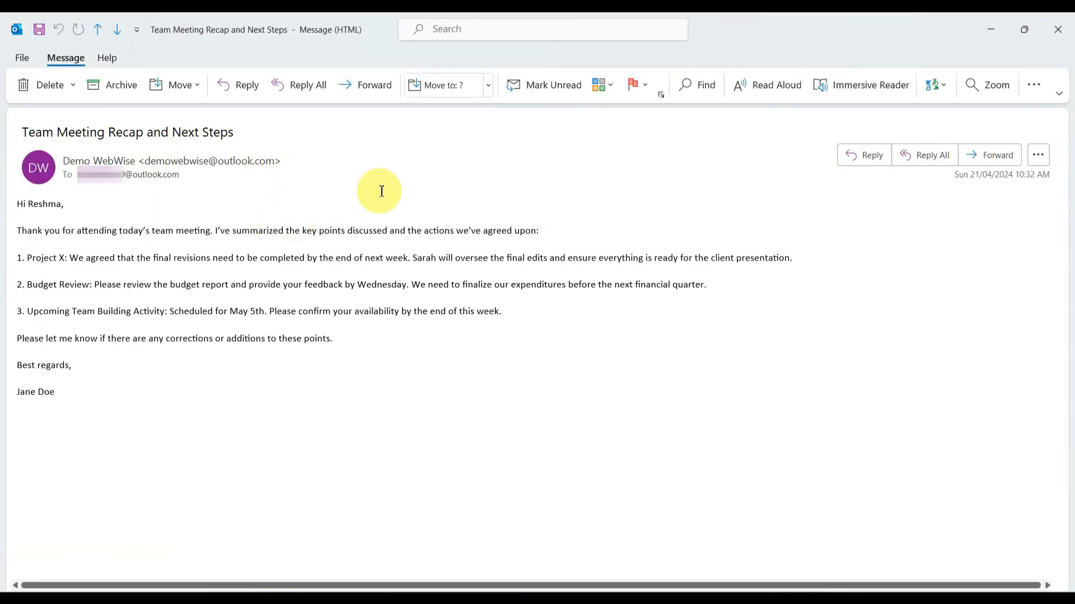
mouse_move(482, 172)
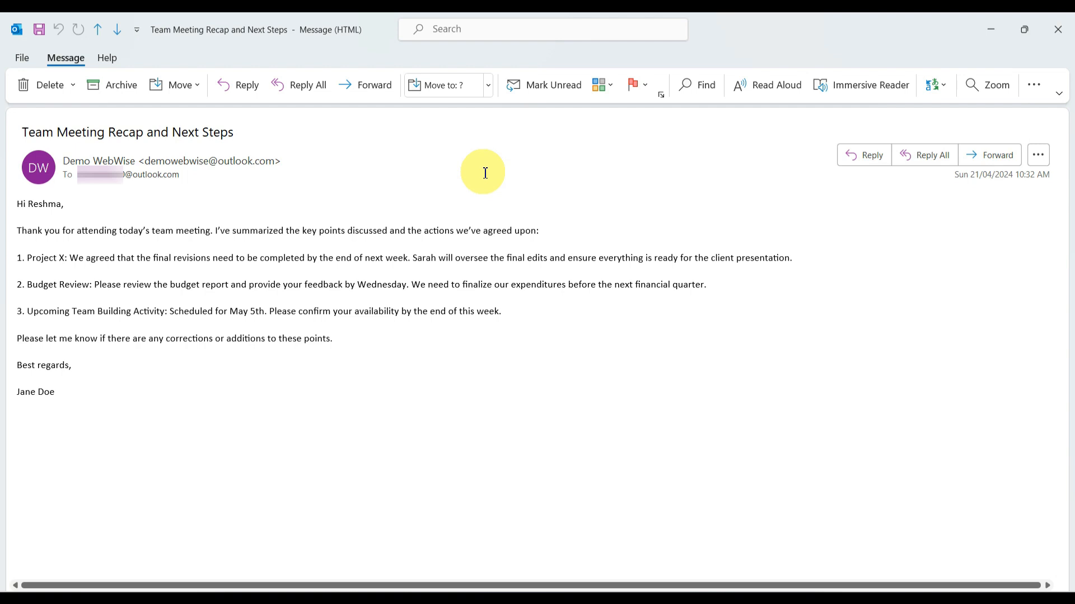
mouse_move(888, 129)
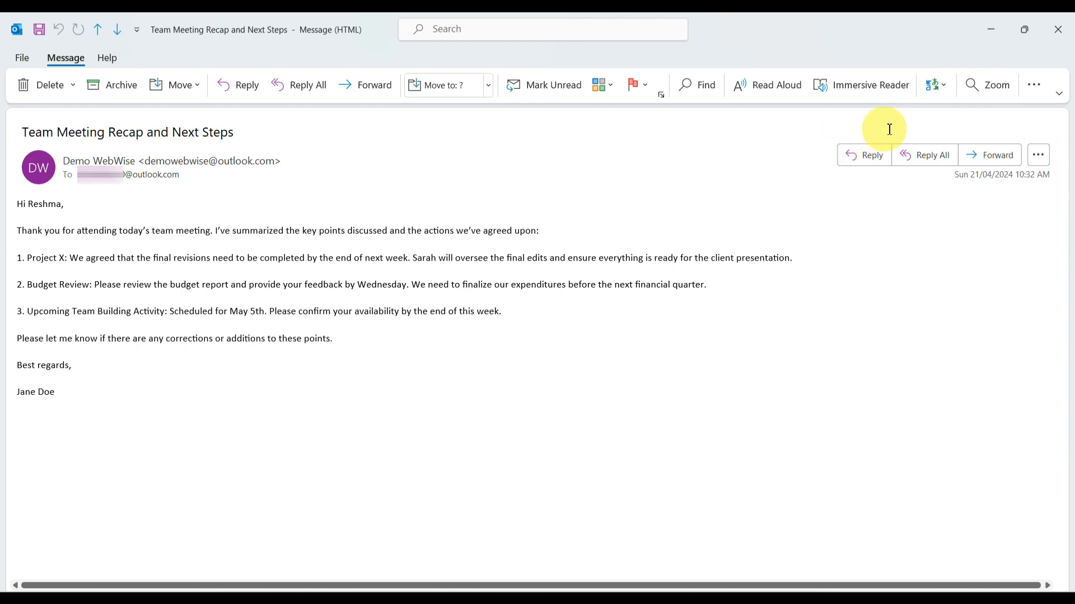
mouse_move(1035, 84)
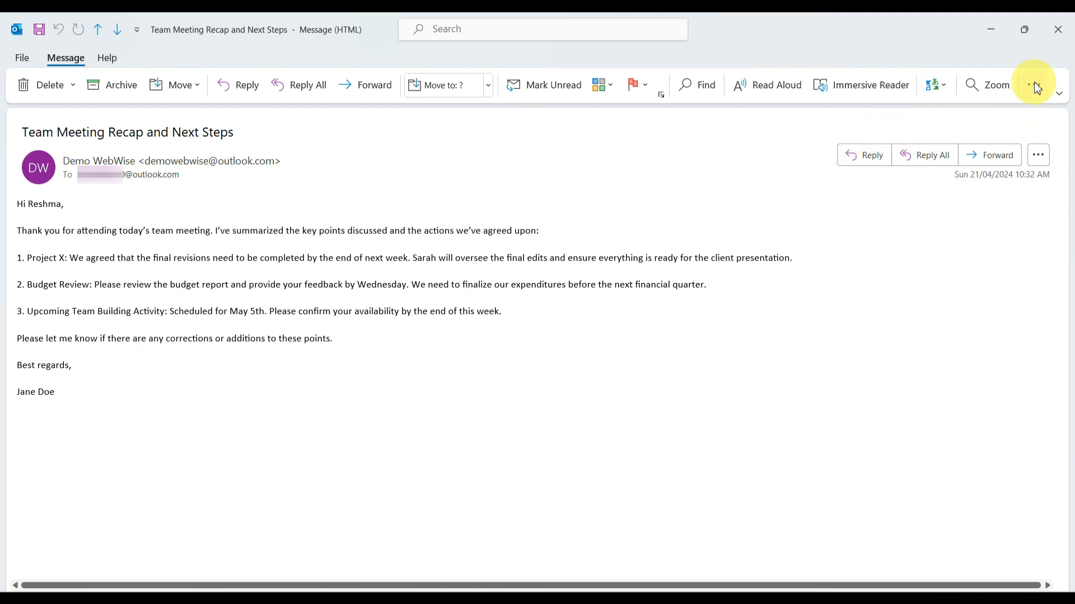
left_click(1035, 84)
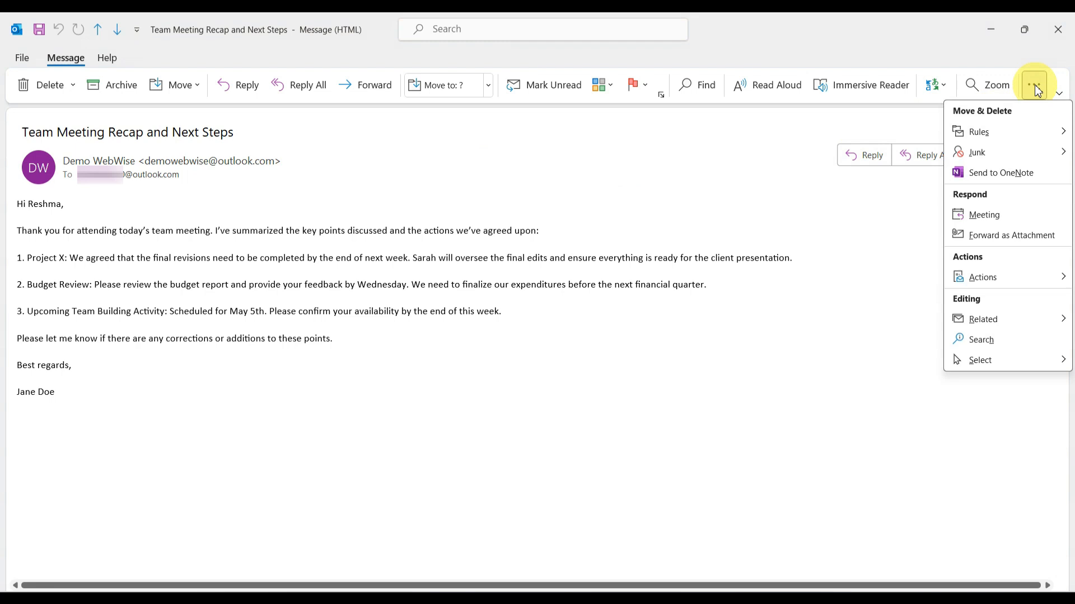
left_click(981, 277)
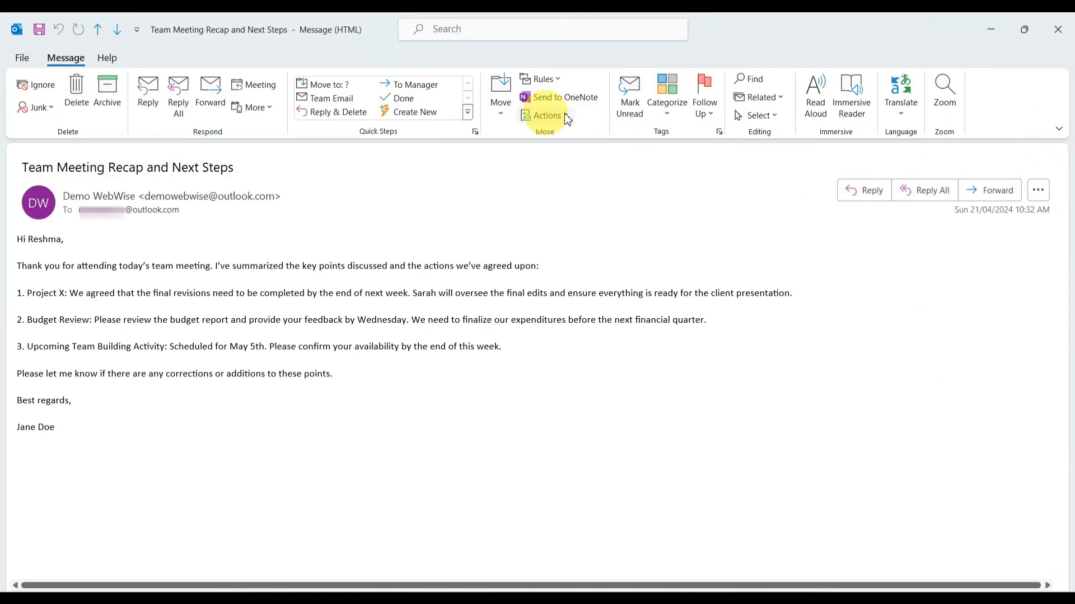
Choose Recall This Message from the message's Actions menu
left_click(546, 116)
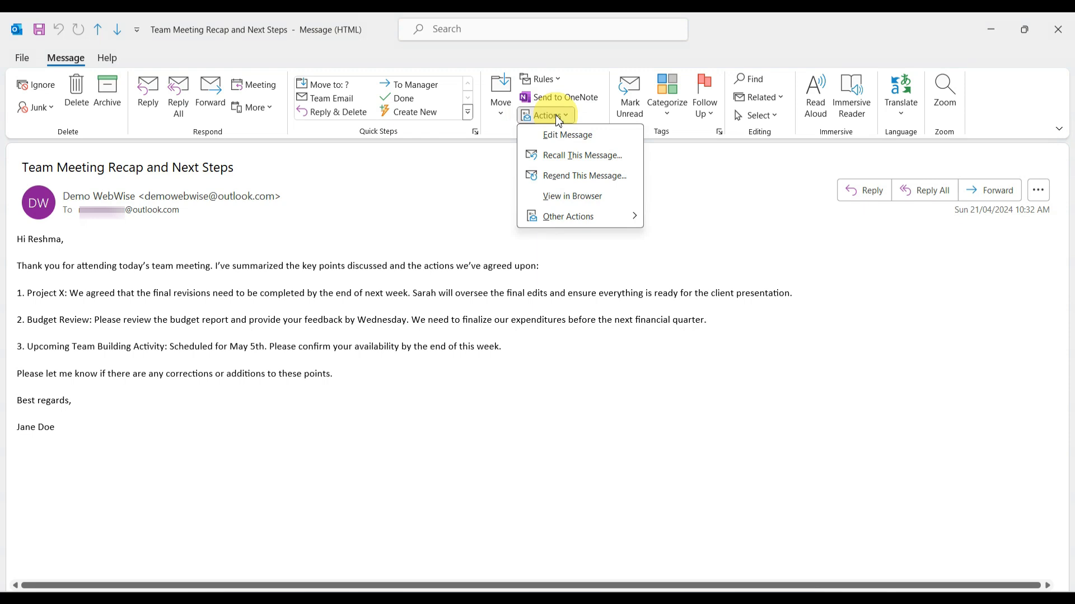
mouse_move(567, 135)
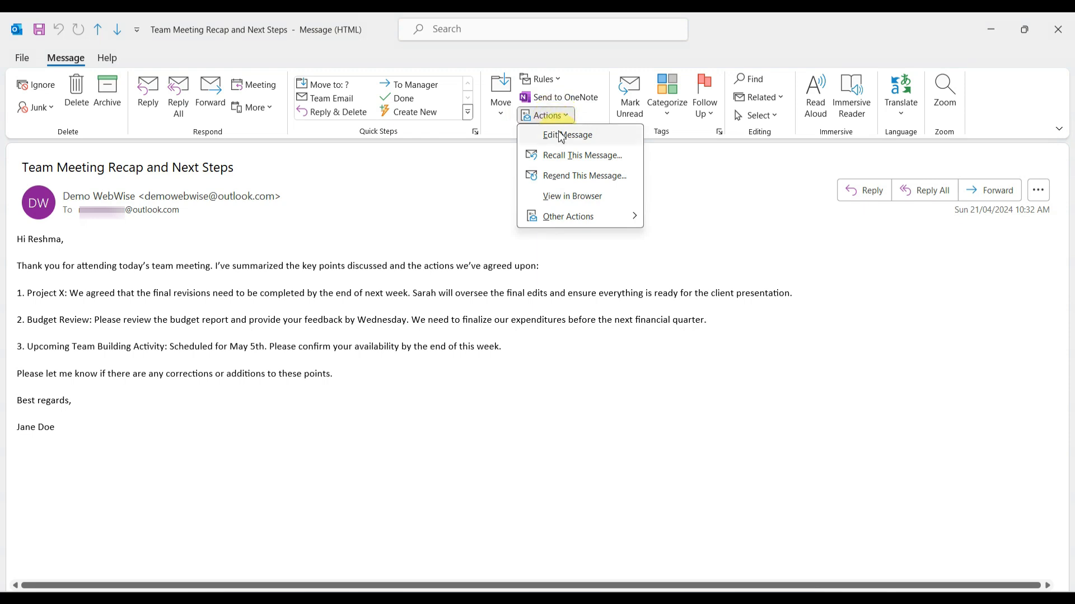
mouse_move(566, 118)
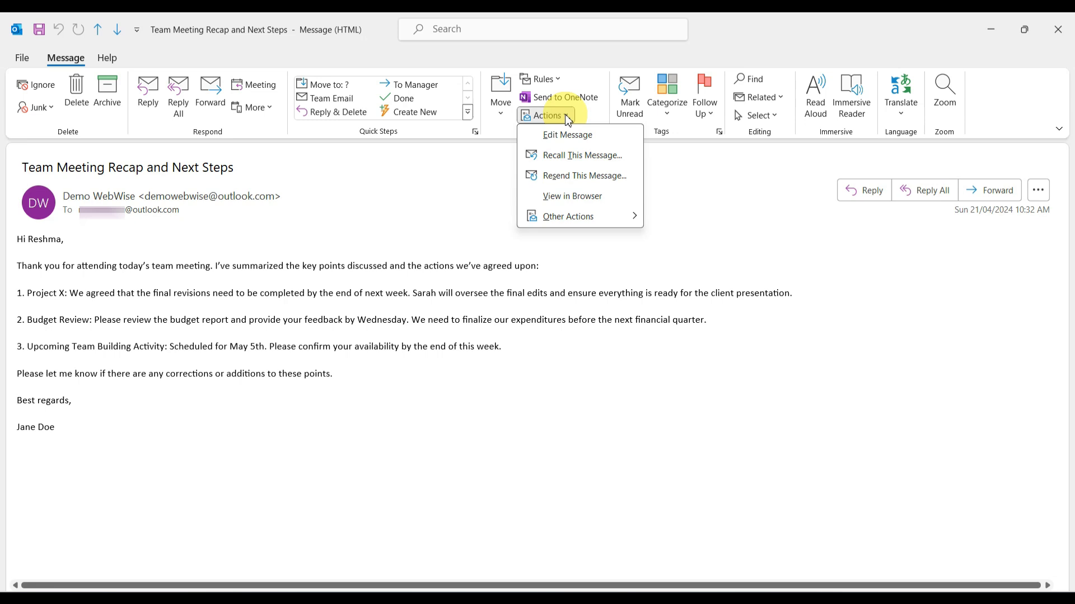
left_click(582, 155)
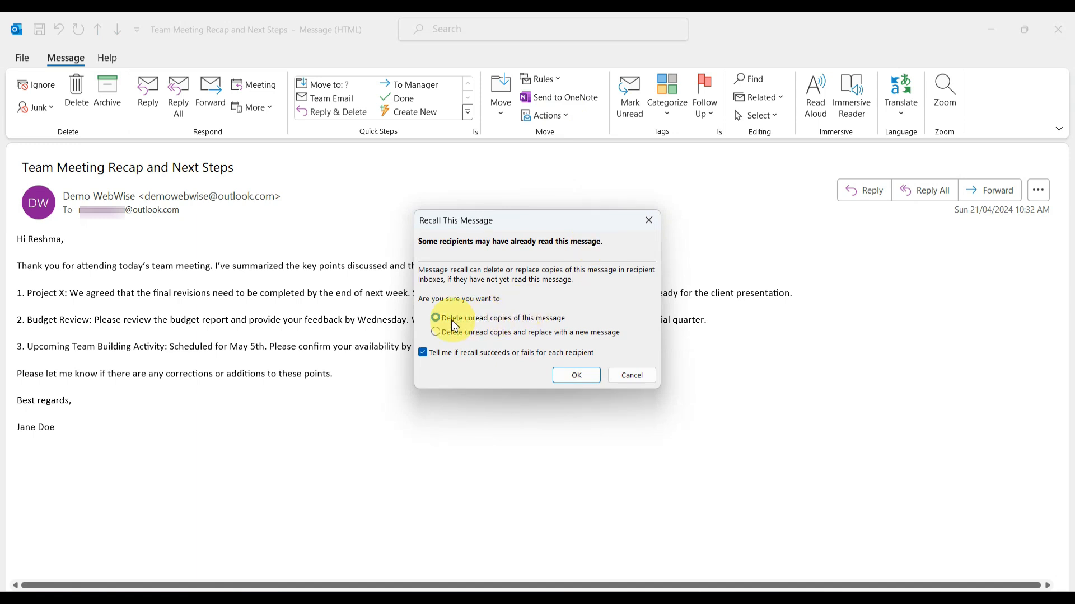
Recall the recap email by deleting unread copies of the message
left_click(435, 318)
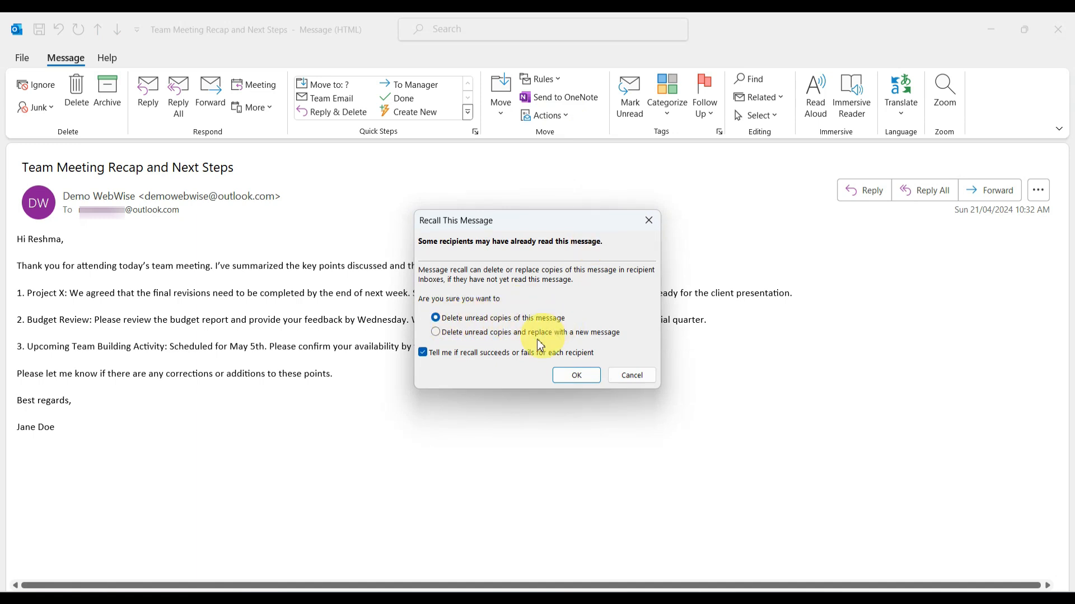
mouse_move(591, 342)
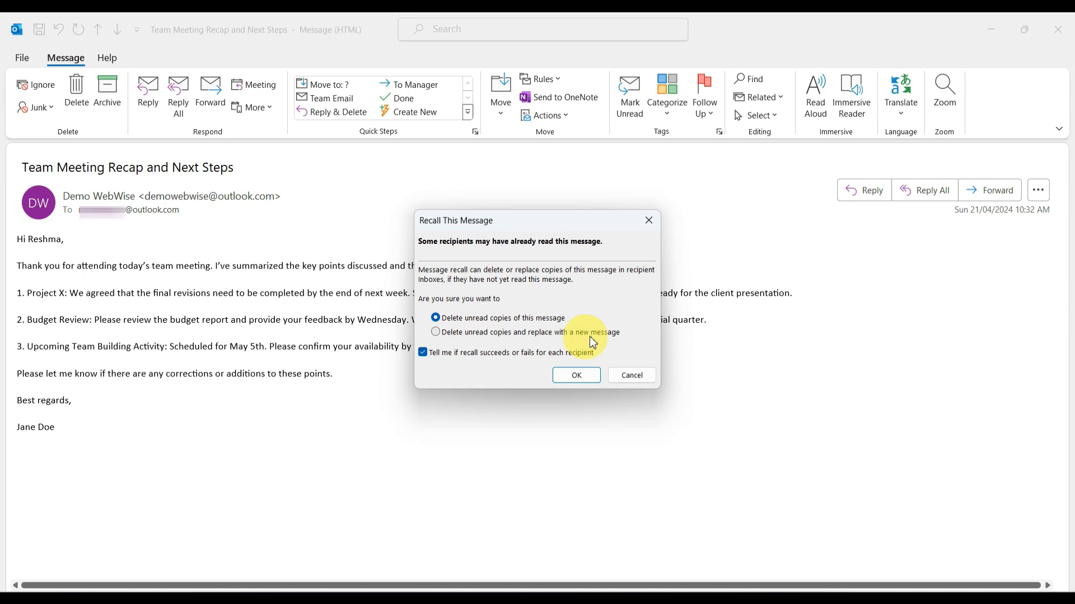
mouse_move(642, 301)
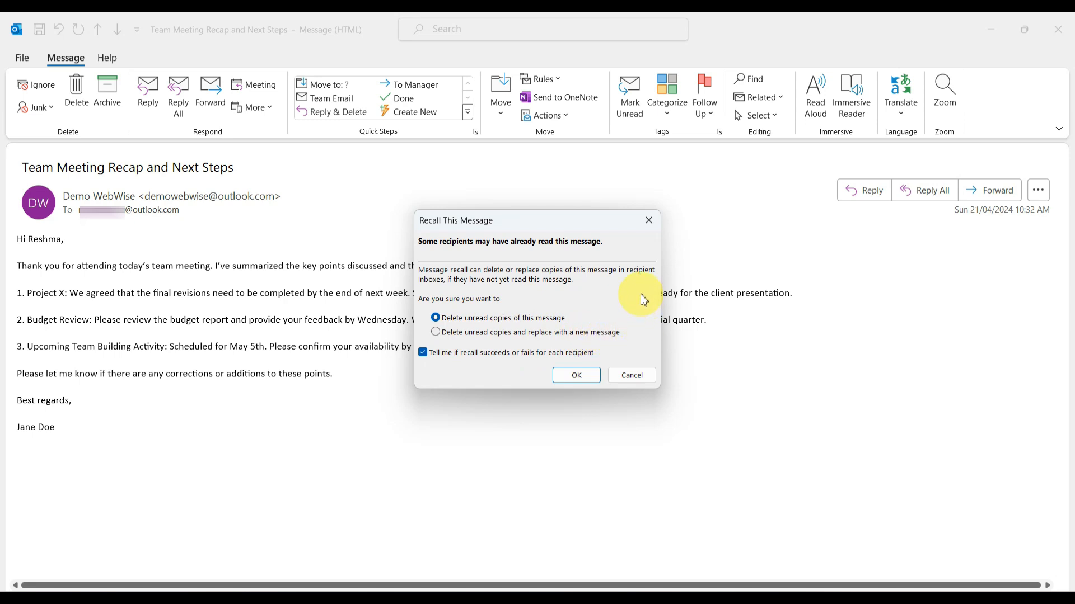
mouse_move(611, 313)
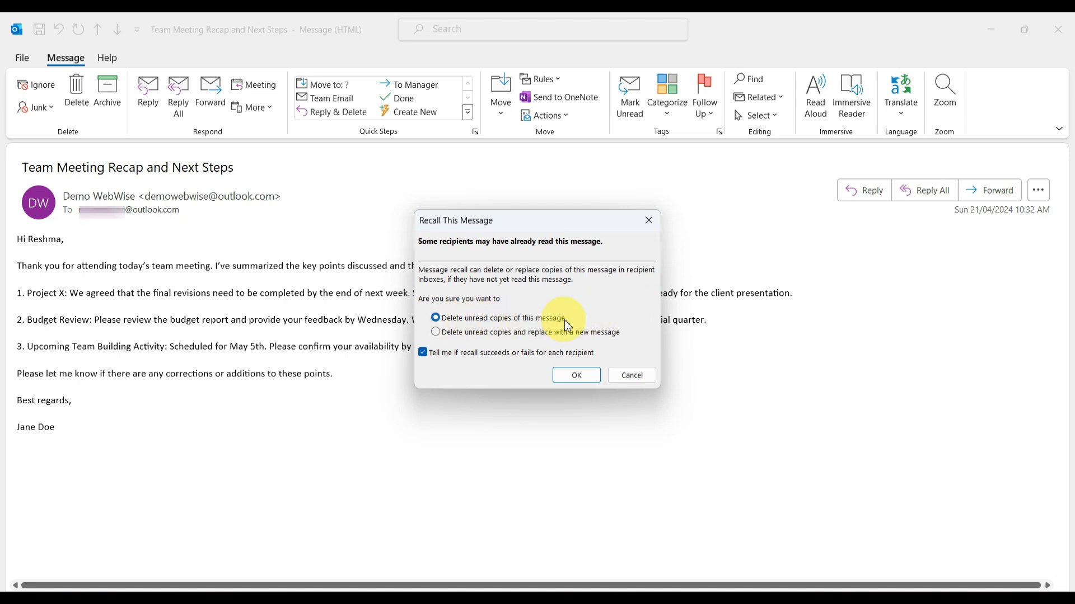
left_click(575, 375)
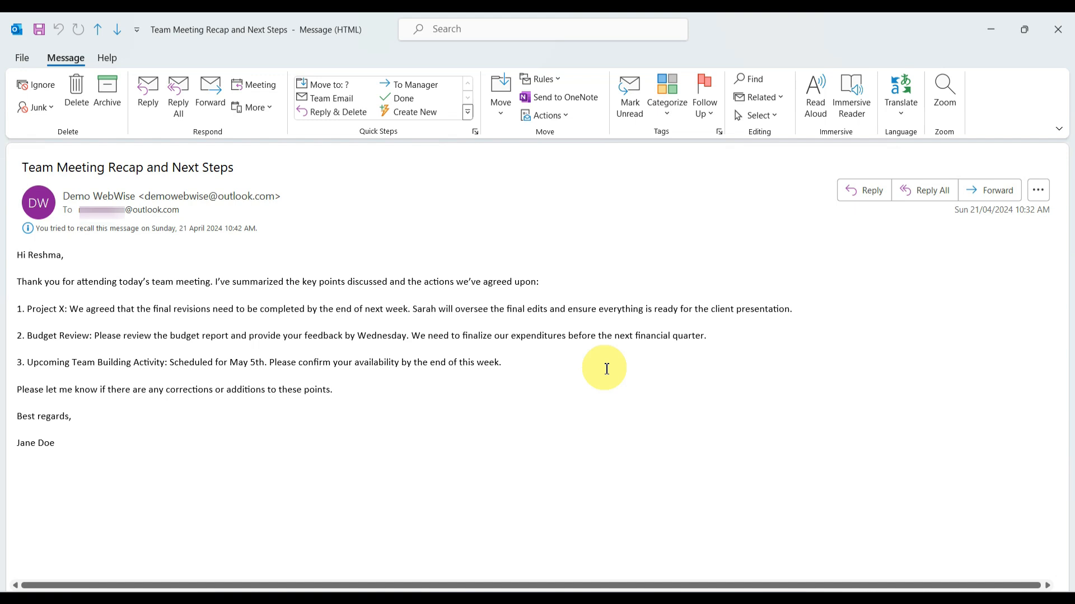
mouse_move(212, 251)
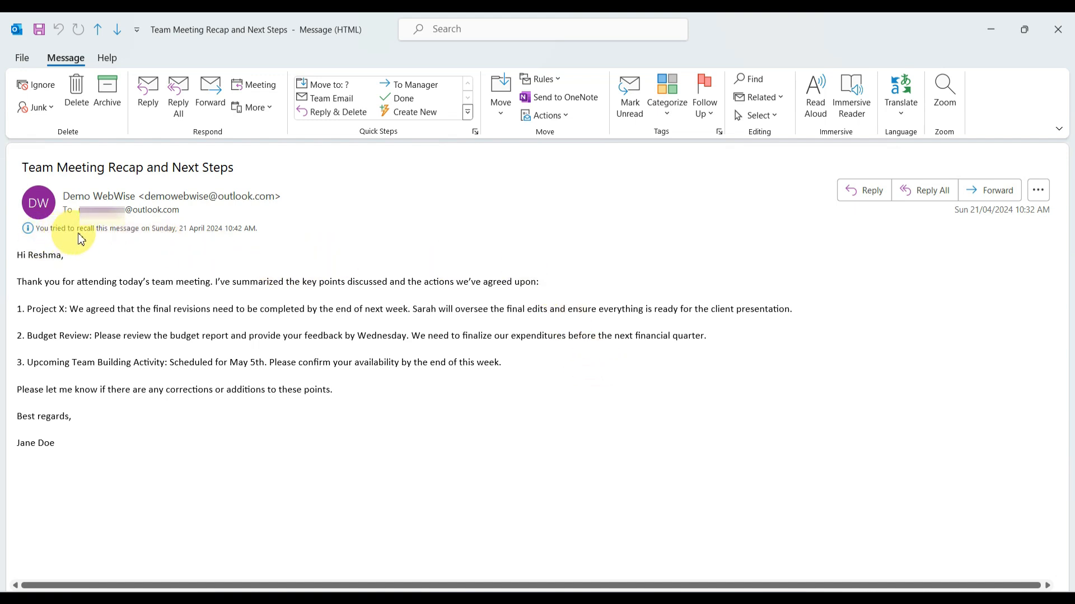
mouse_move(232, 239)
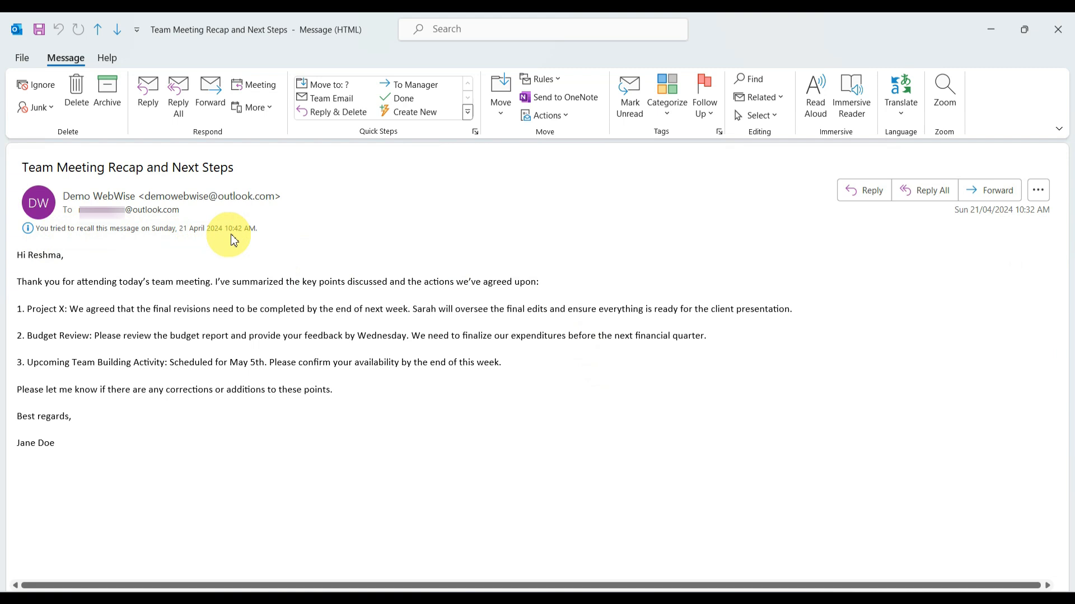
mouse_move(308, 242)
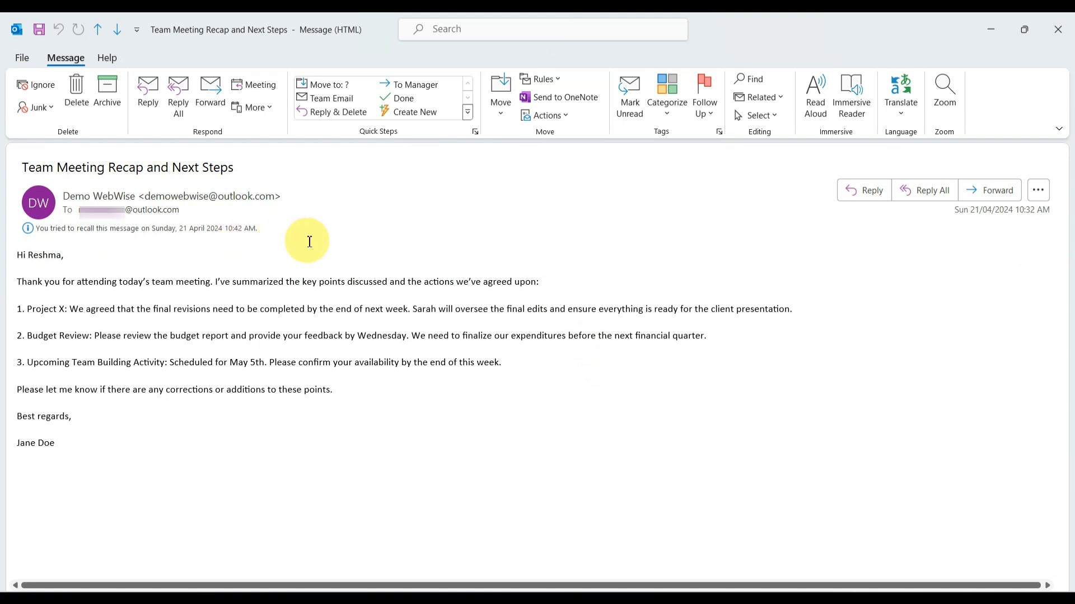